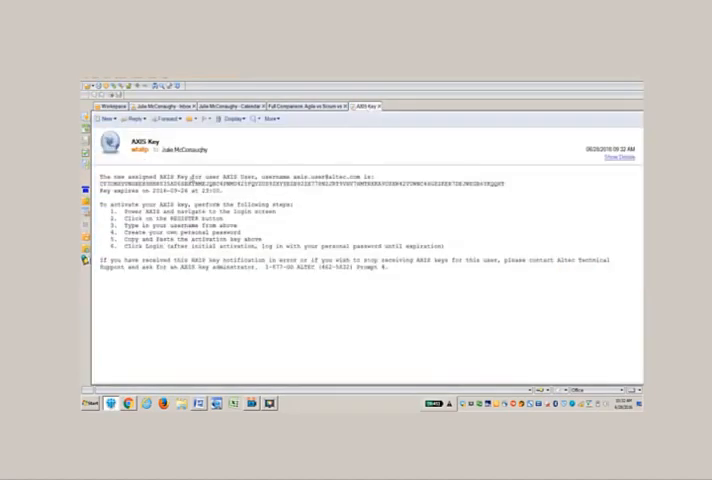
Step: Copy the temporary AXIS key line from the key notification email
drag(364, 188, 508, 188)
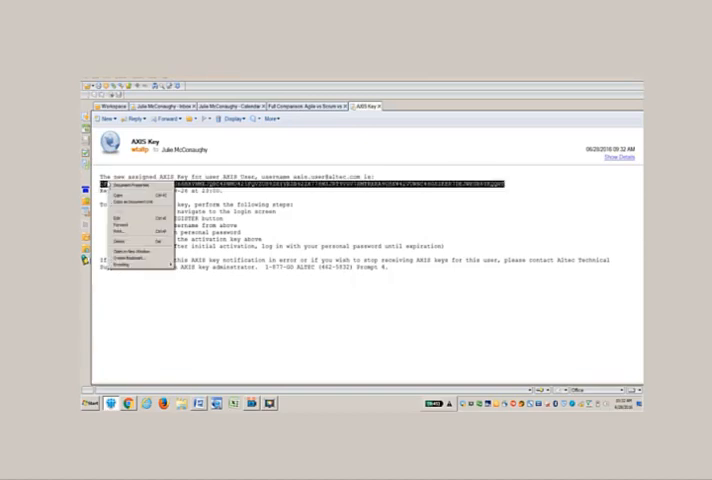
click(400, 300)
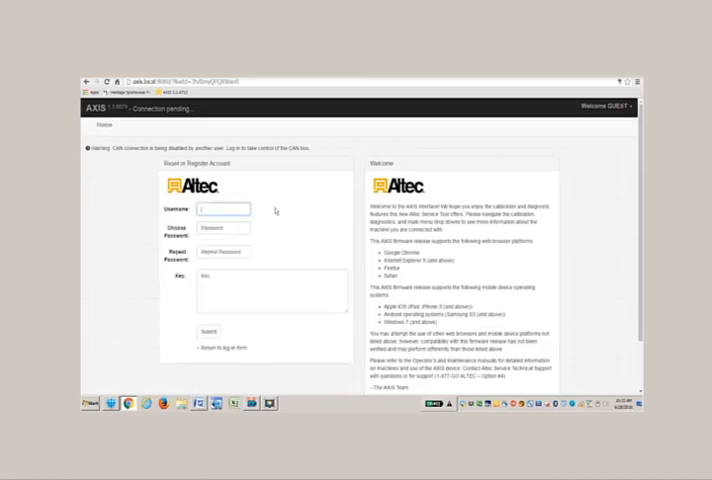
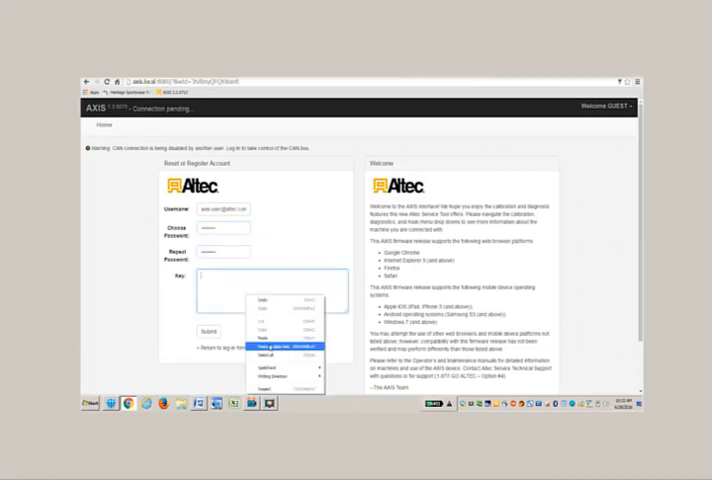
Step: Register the account with username 'axis' and the pasted temporary key, and submit
click(250, 328)
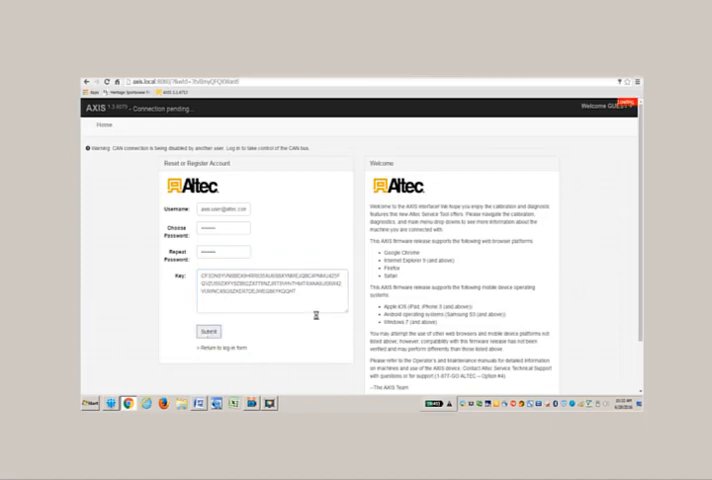
click(208, 332)
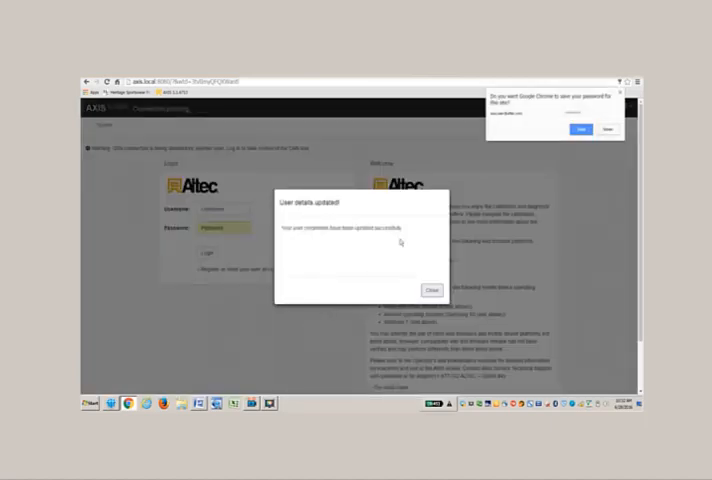
Step: Dismiss the confirmation, log in as the new user, and begin searching for the machine connection
click(432, 290)
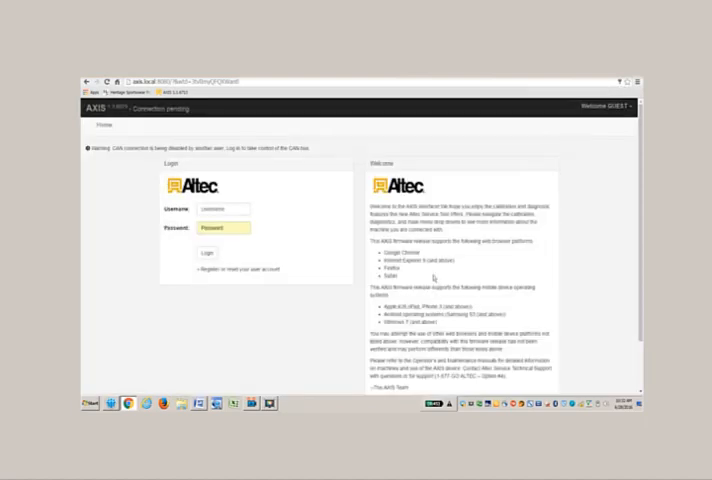
click(222, 208)
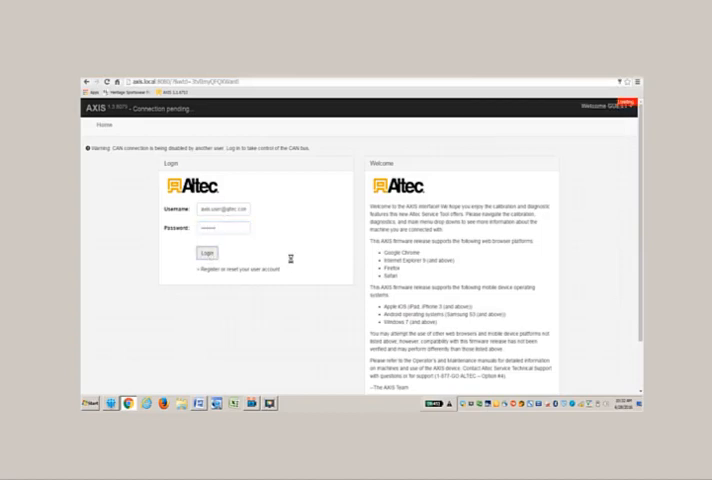
click(208, 252)
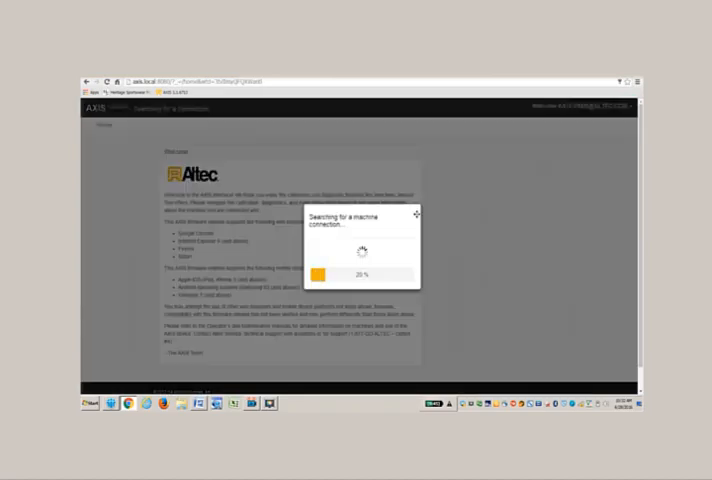